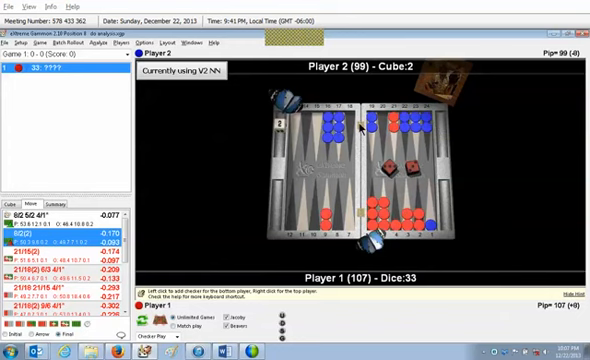
mouse_move(390, 130)
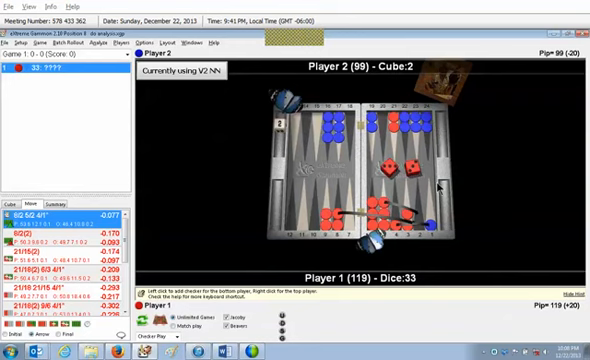
mouse_move(444, 176)
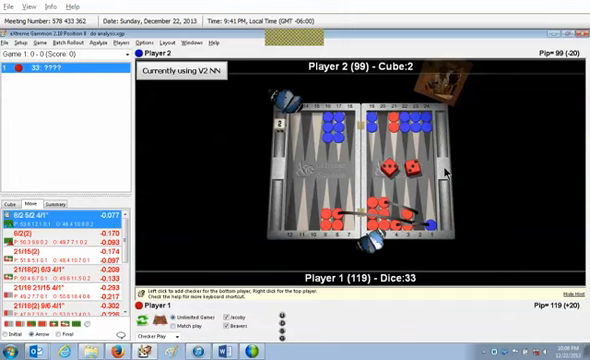